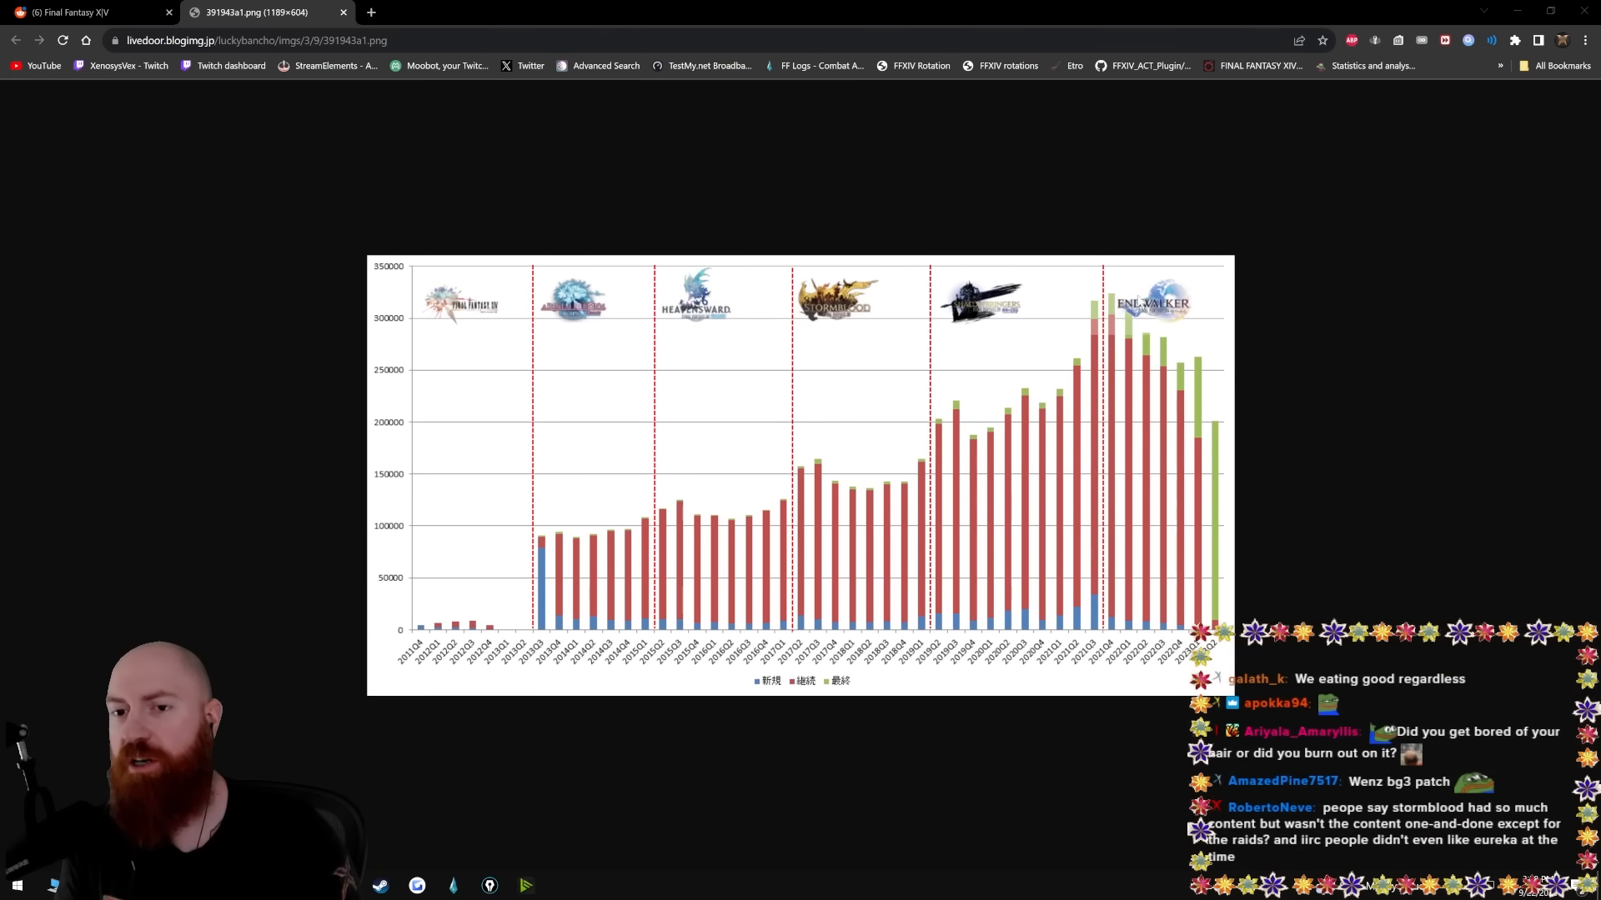
pyautogui.moveTo(1254, 301)
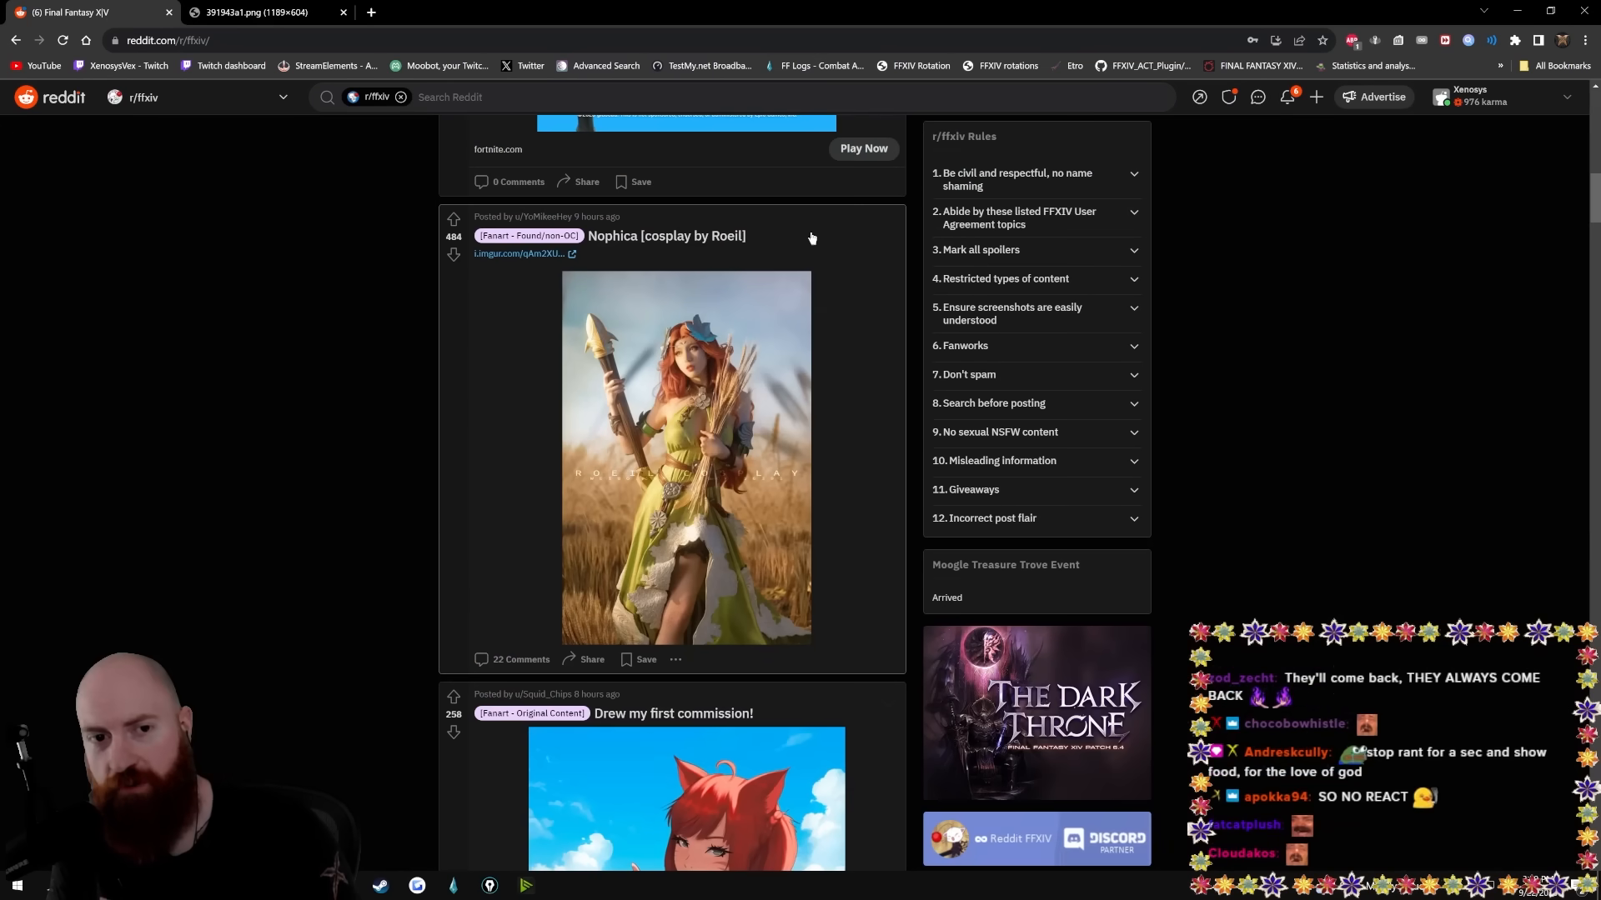
# - View the 'Nophica [cosplay by Roeil]' post, then return to the player-population chart tab
pyautogui.click(665, 236)
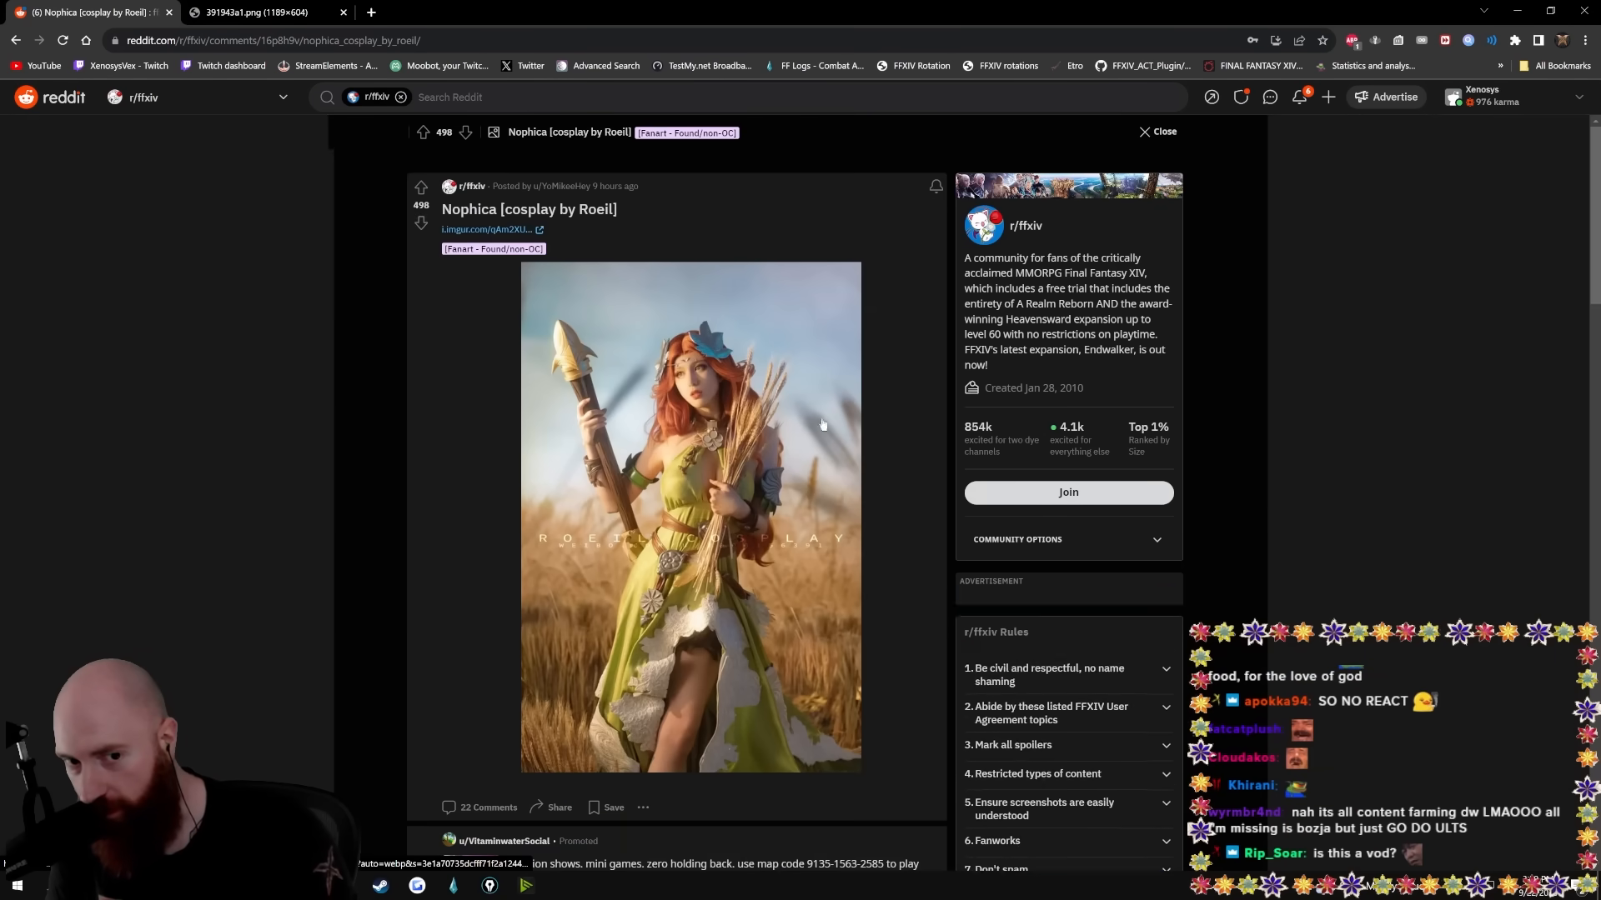
pyautogui.click(260, 12)
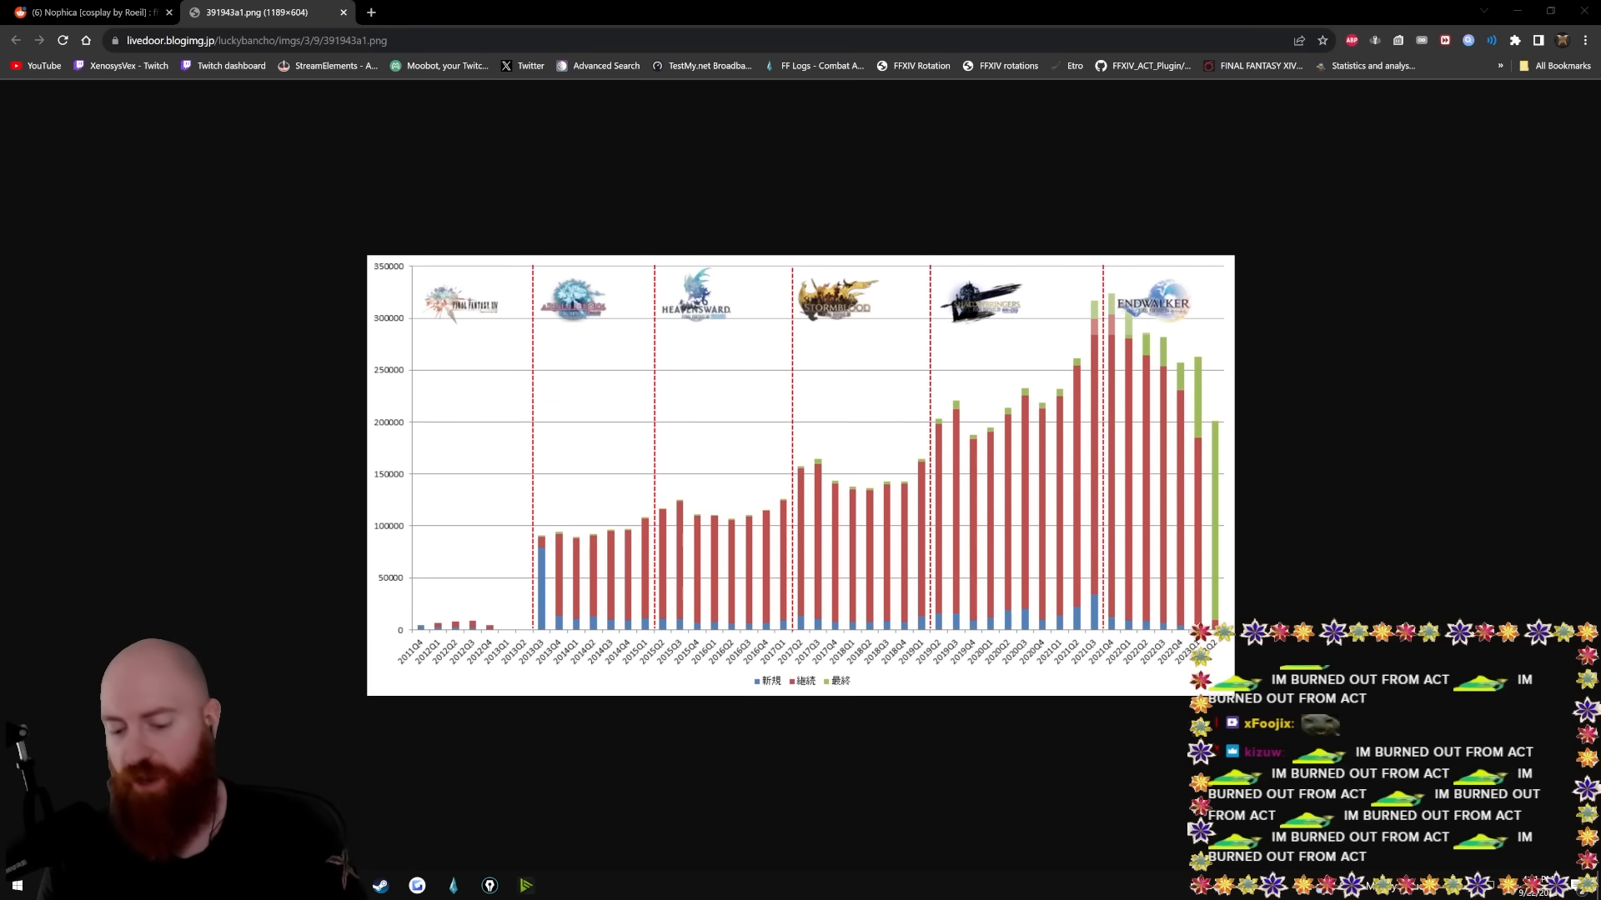
# - Read the 'Burnout vs Content Boredom' post, then return to the 391943a1.png chart tab
pyautogui.click(82, 12)
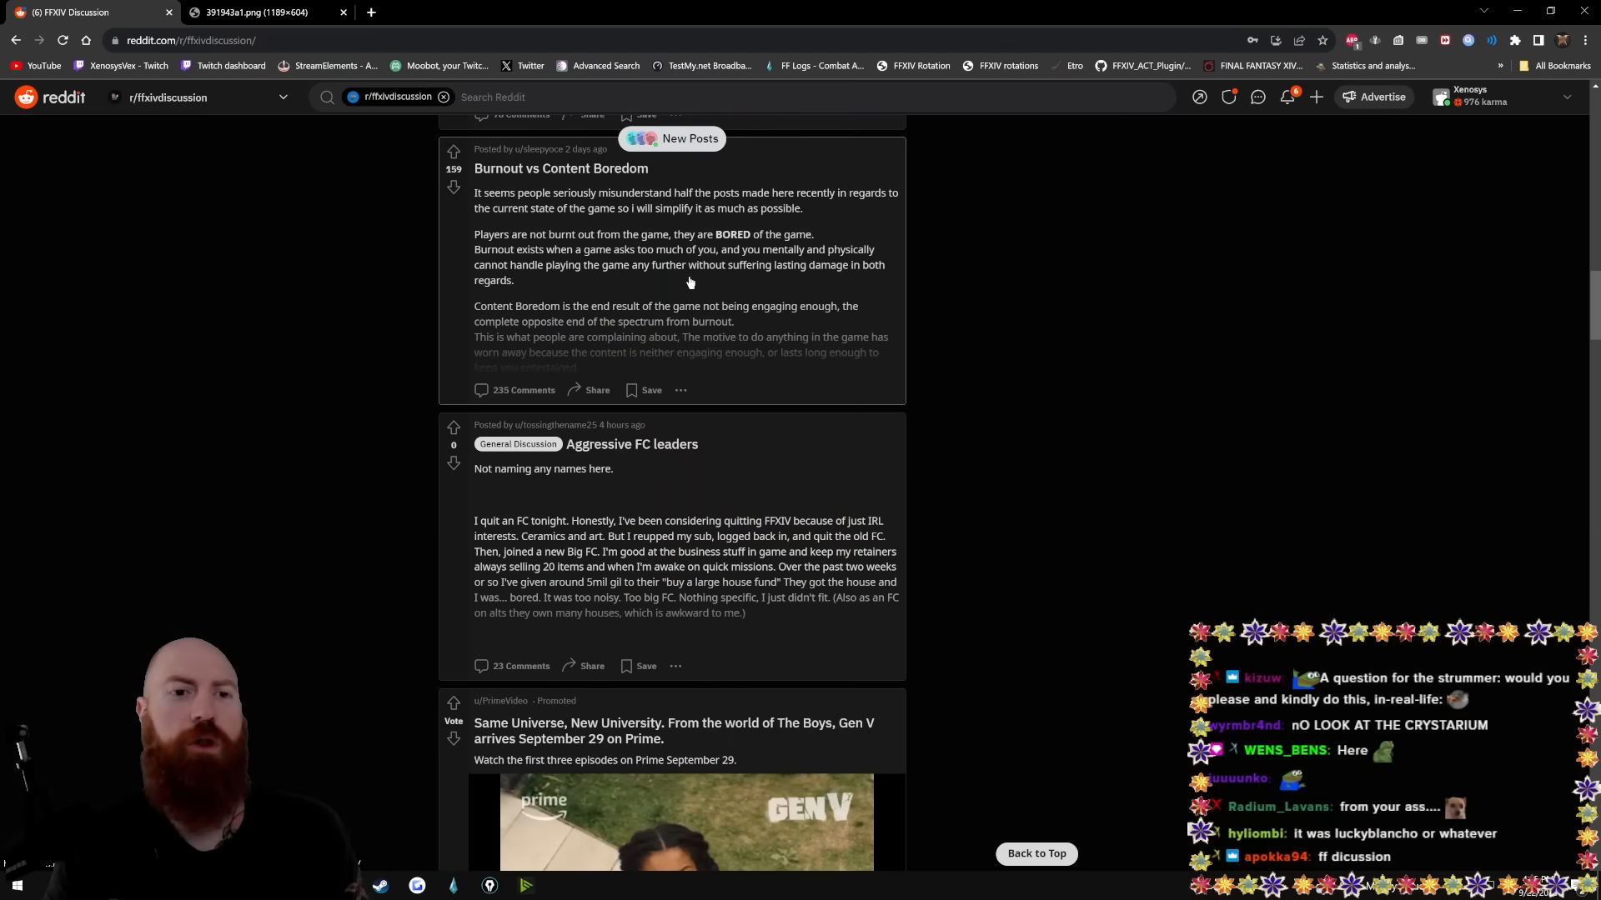
pyautogui.click(561, 168)
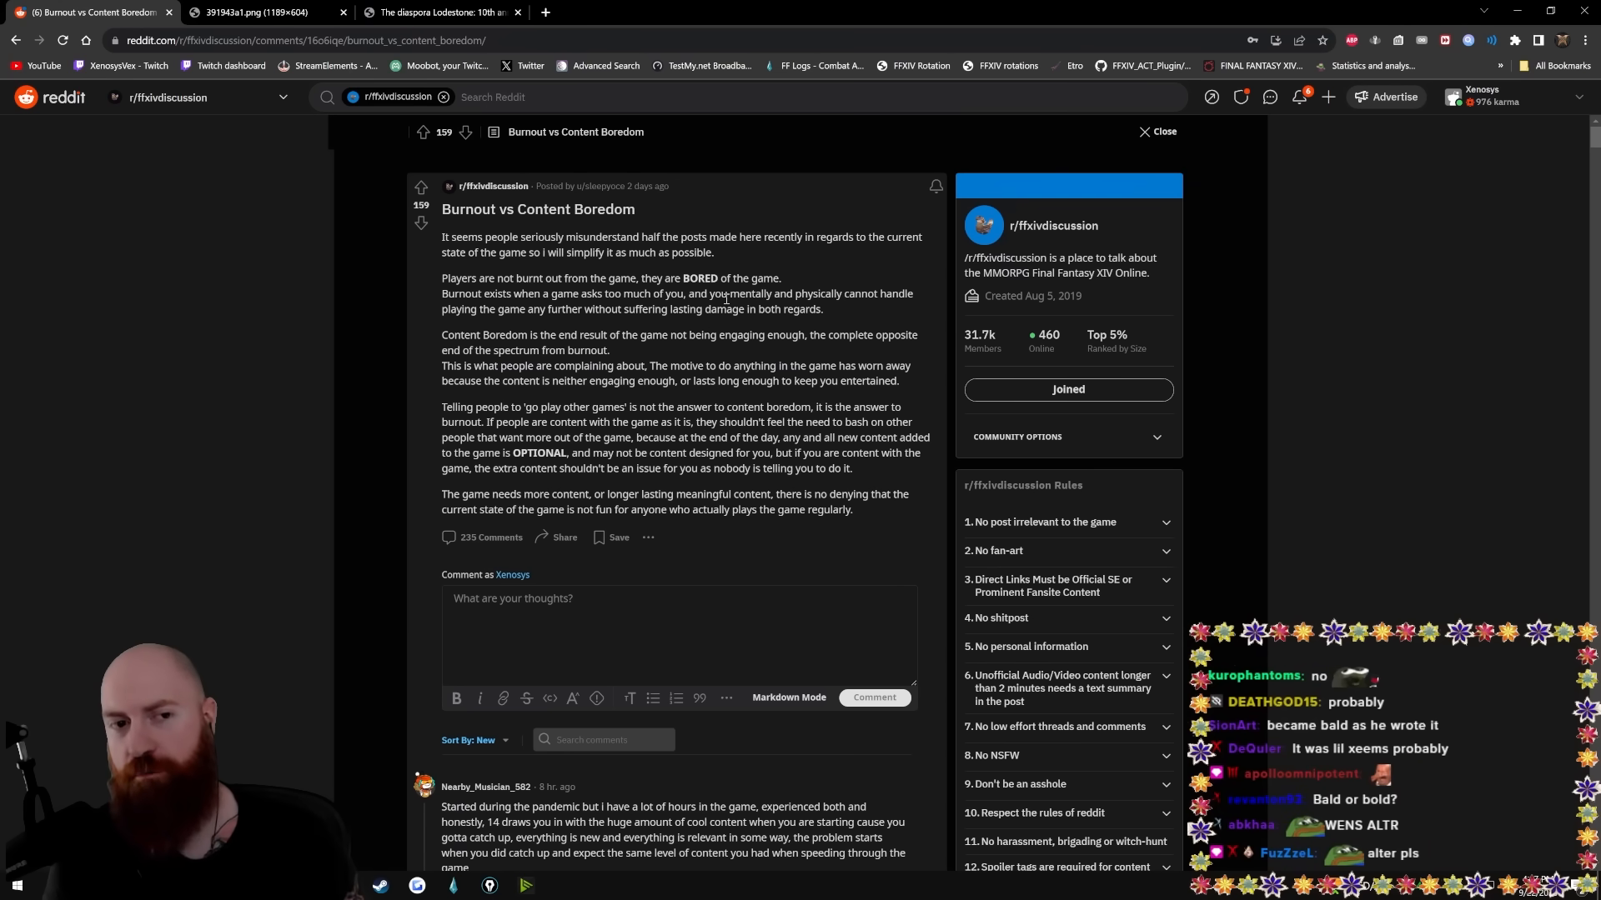
pyautogui.click(264, 11)
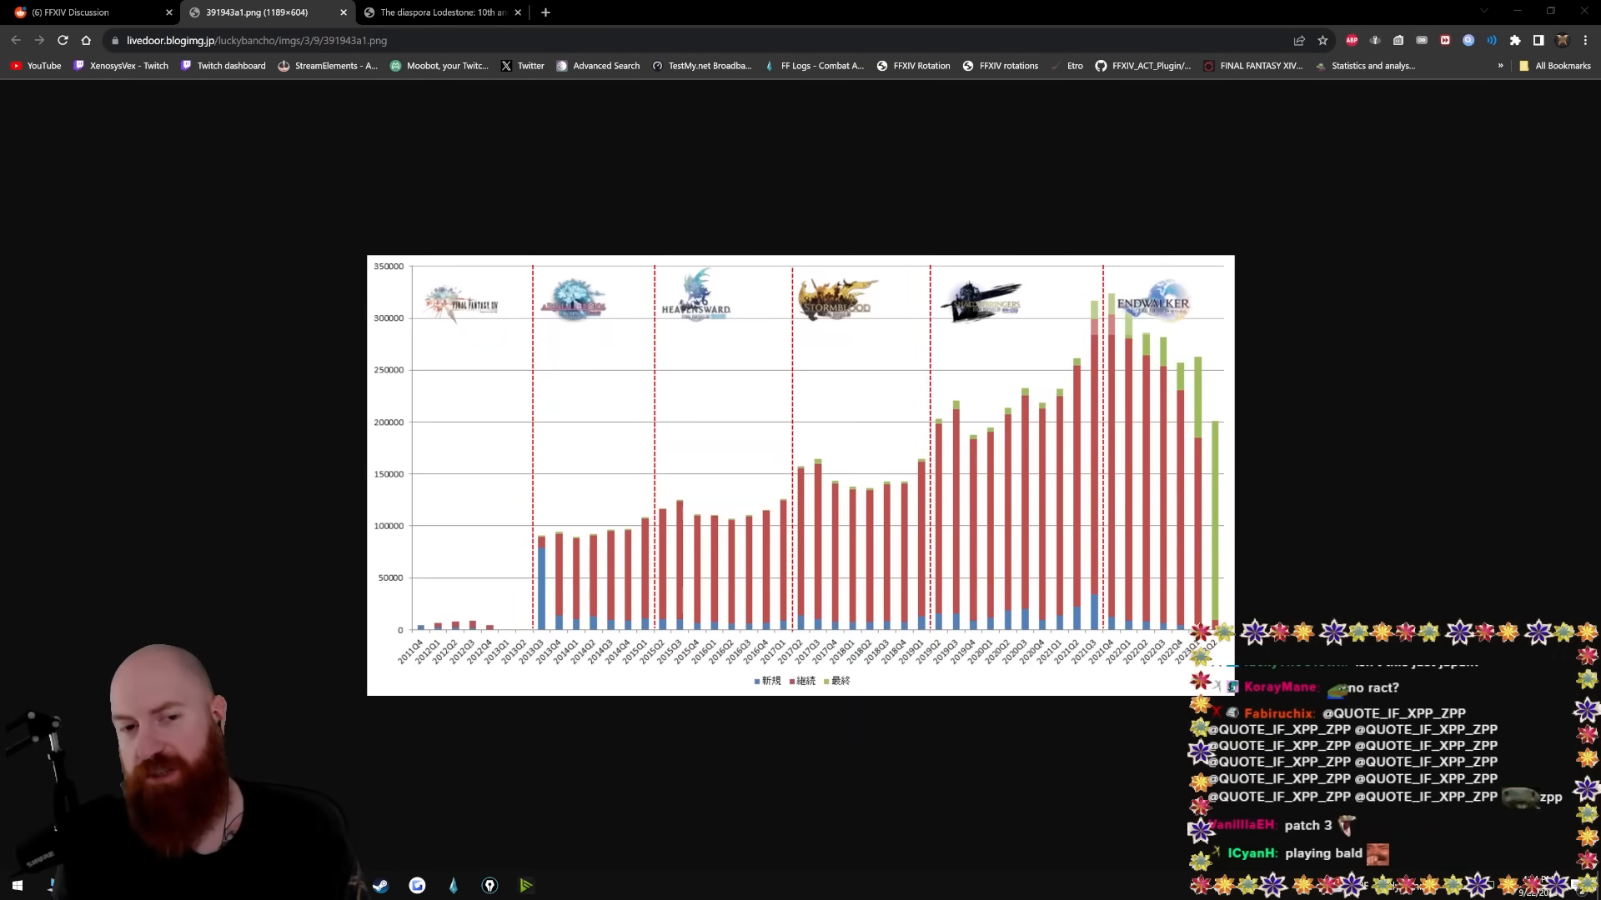